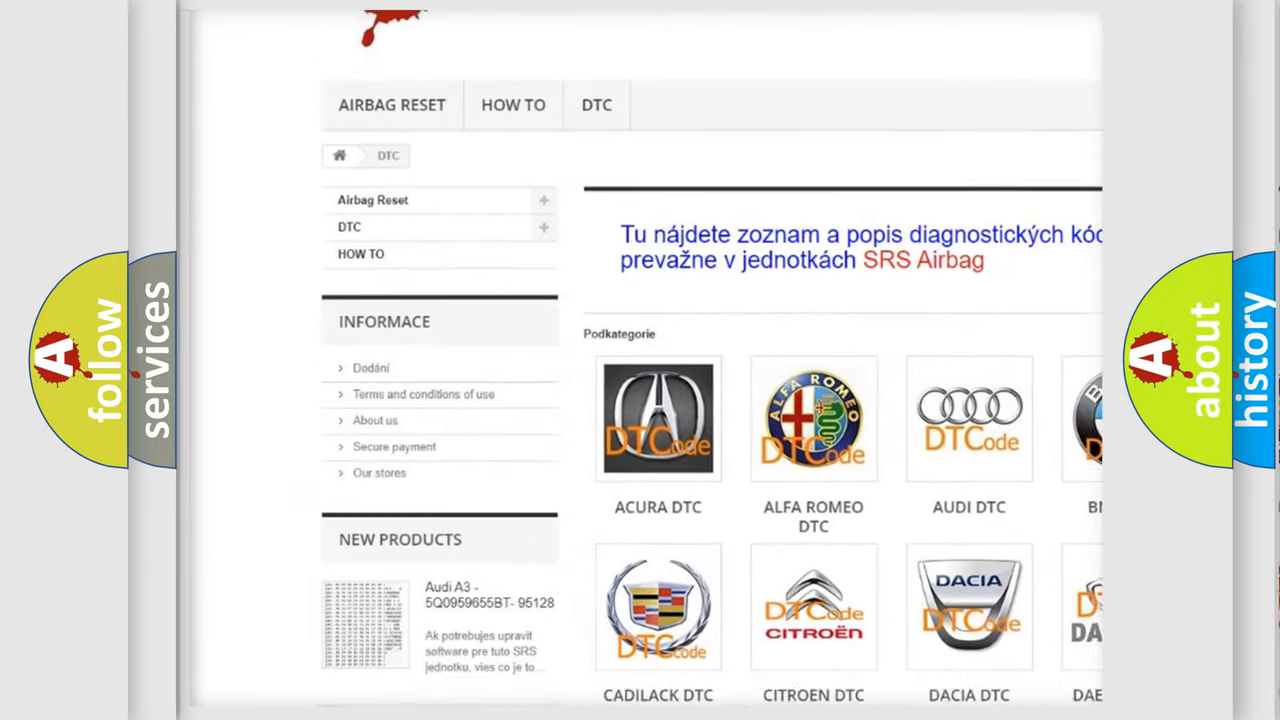
{"action": "scroll", "scroll_direction": "down", "scroll_amount": 3}
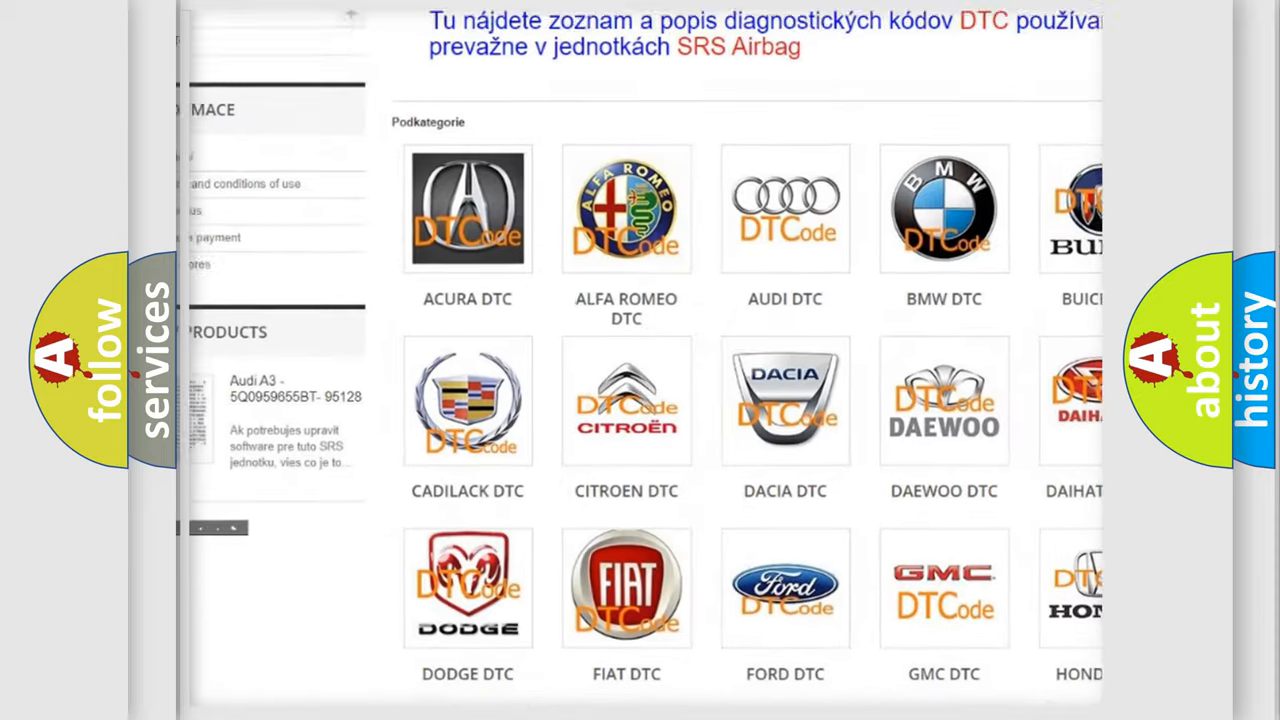
{"action": "scroll", "scroll_direction": "down", "scroll_amount": 3}
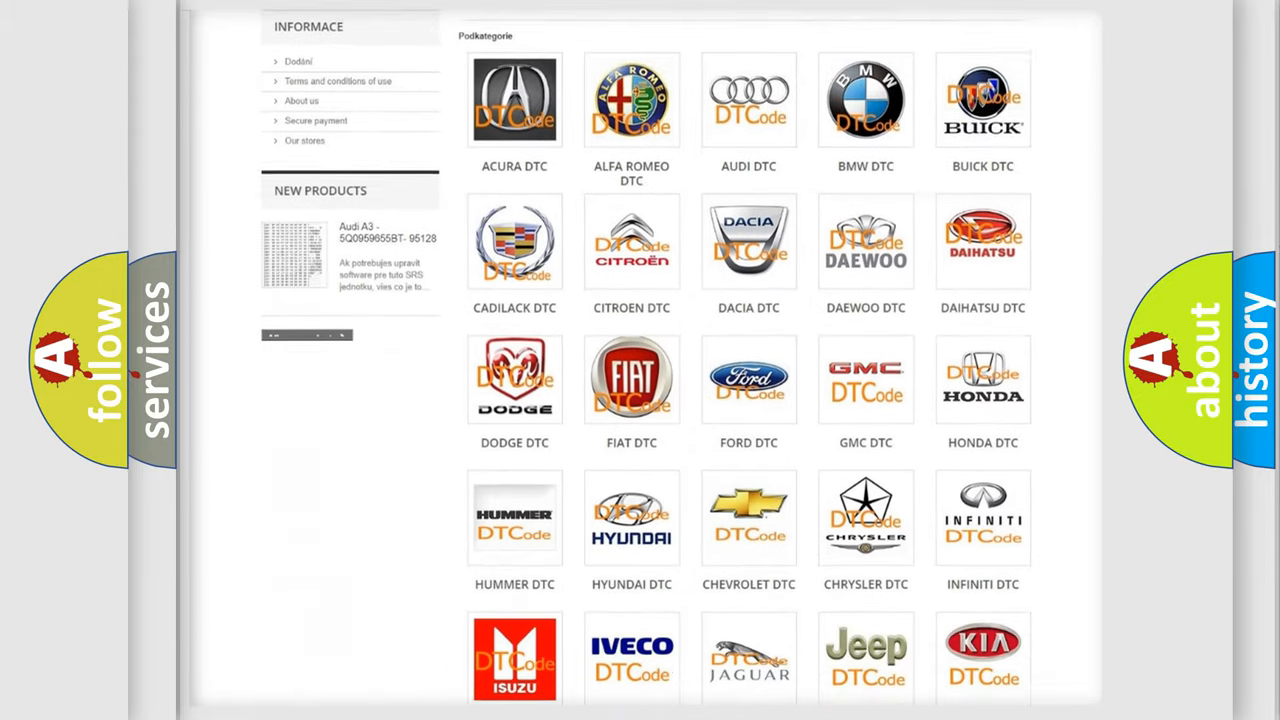
{"action": "scroll", "scroll_direction": "down", "scroll_amount": 3}
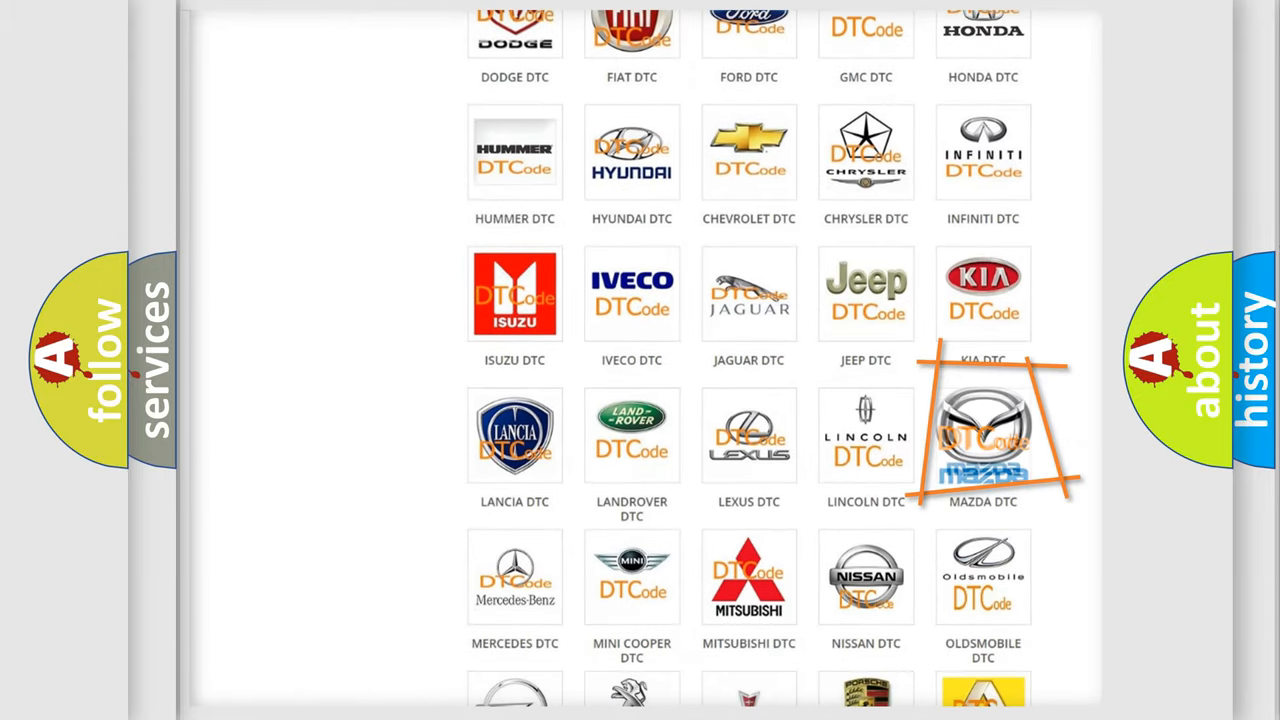